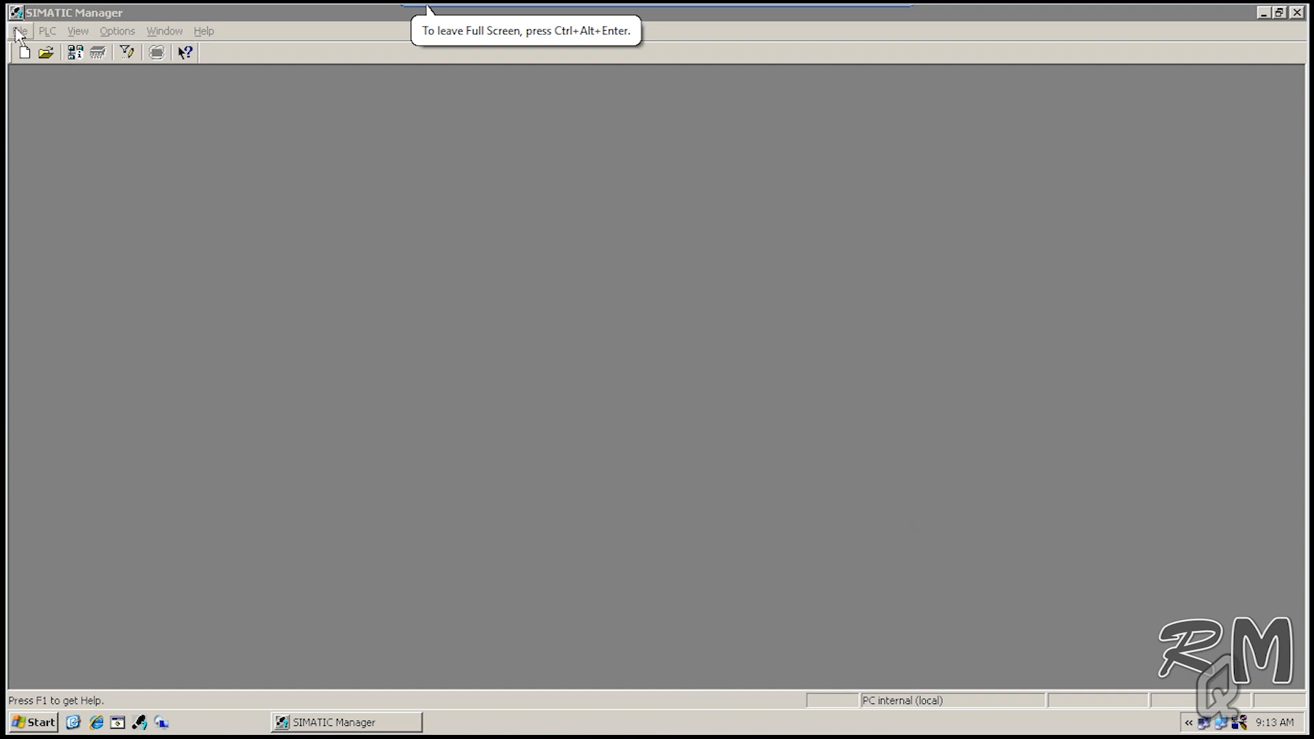
# Step: Show the File menu with the recent MP_ALDUR multiproject entries in the empty SIMATIC Manager
pyautogui.click(20, 31)
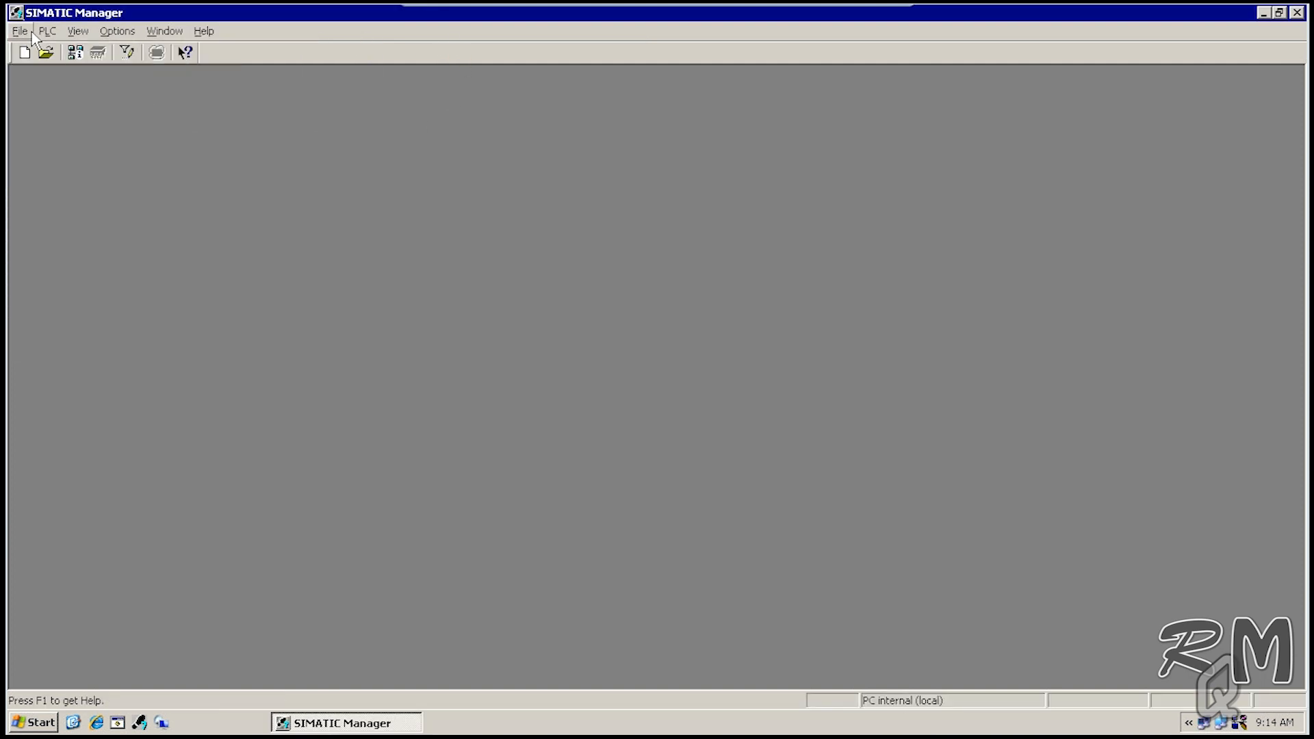
pyautogui.moveTo(382, 608)
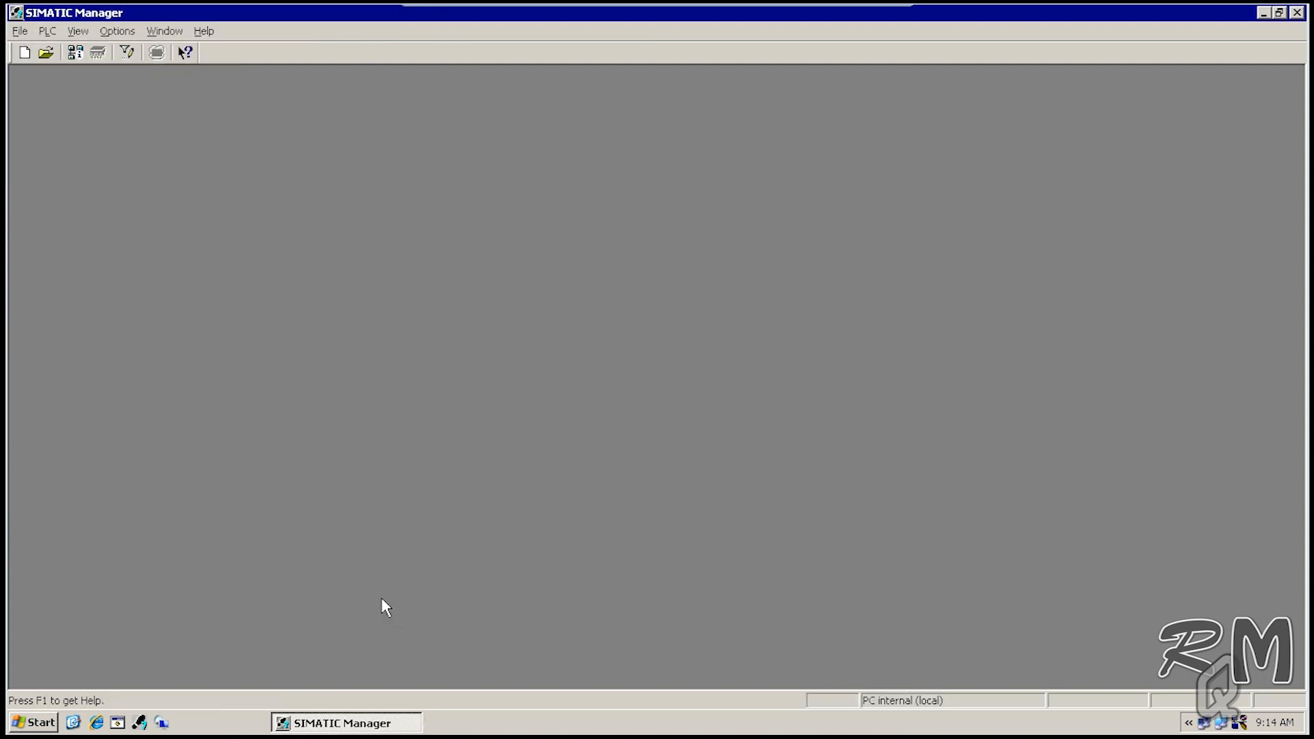
pyautogui.click(18, 31)
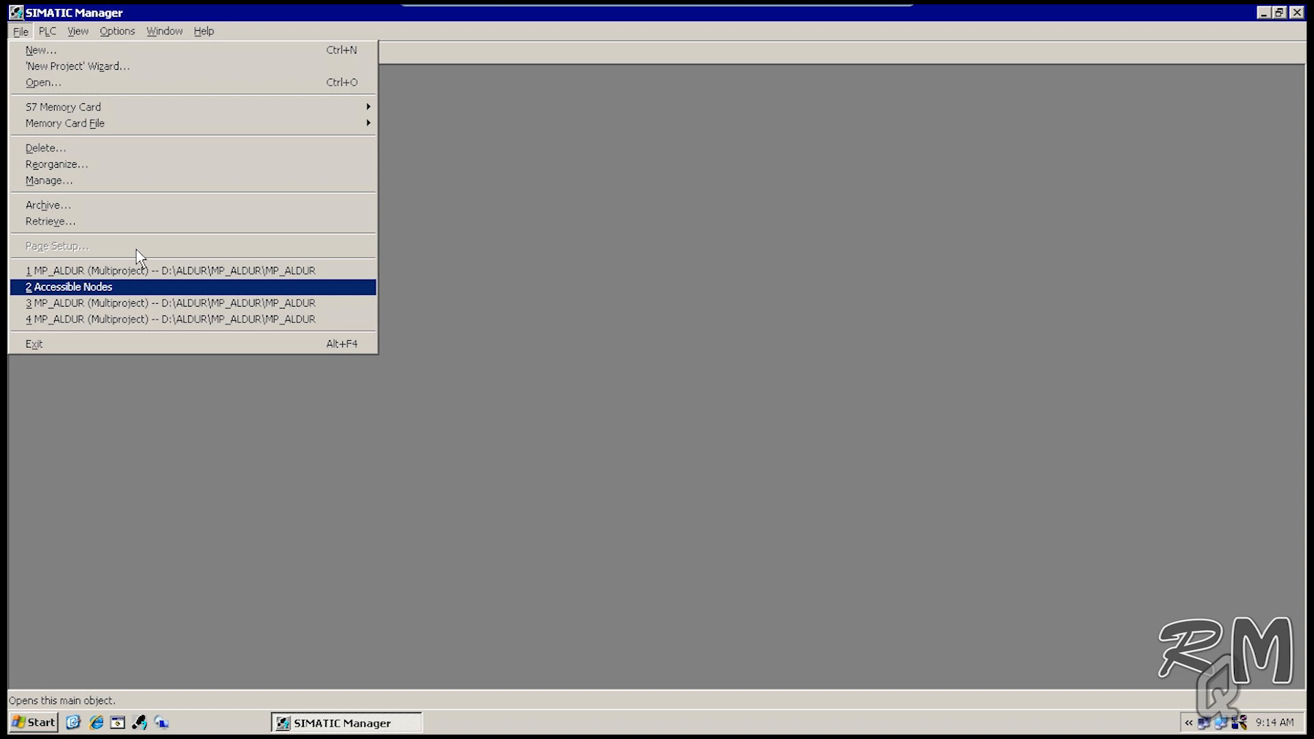
pyautogui.moveTo(44, 82)
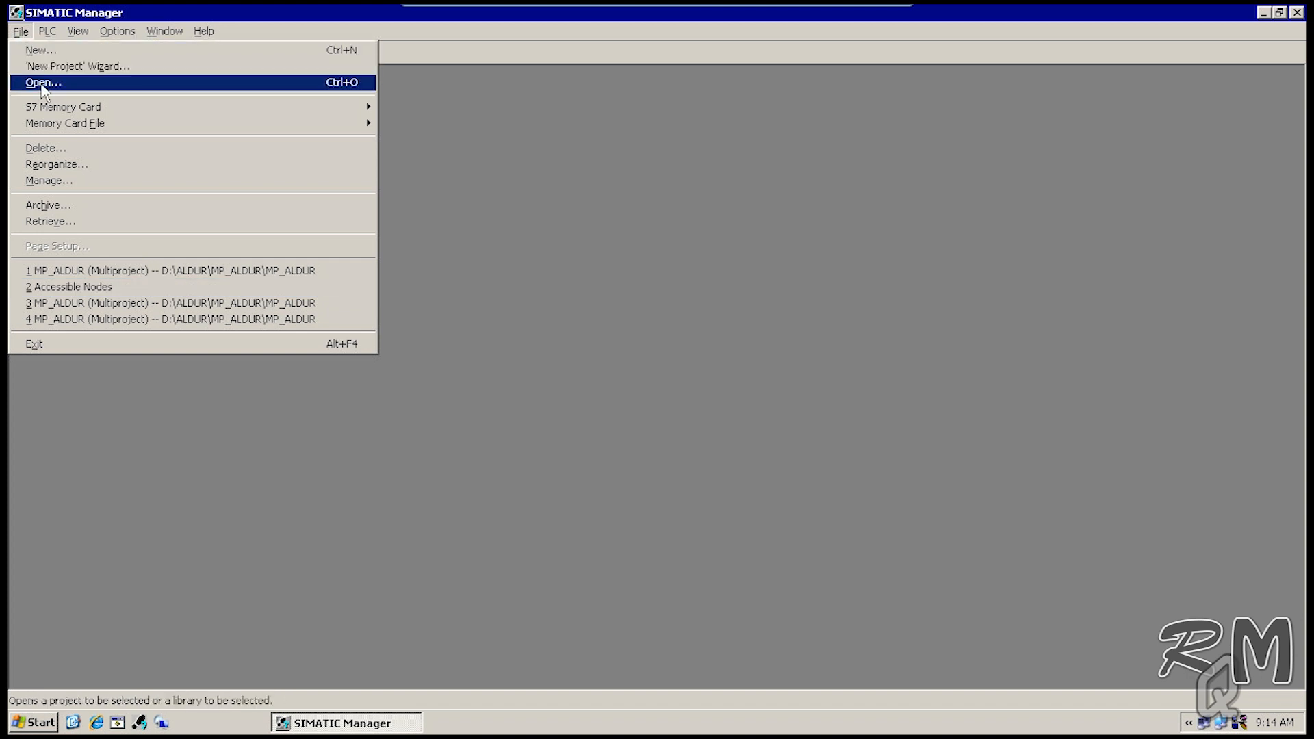
# Step: In the Open Project dialog, select C290215 and browse to the Multiprojects tab showing MP_ALDUR
pyautogui.click(44, 82)
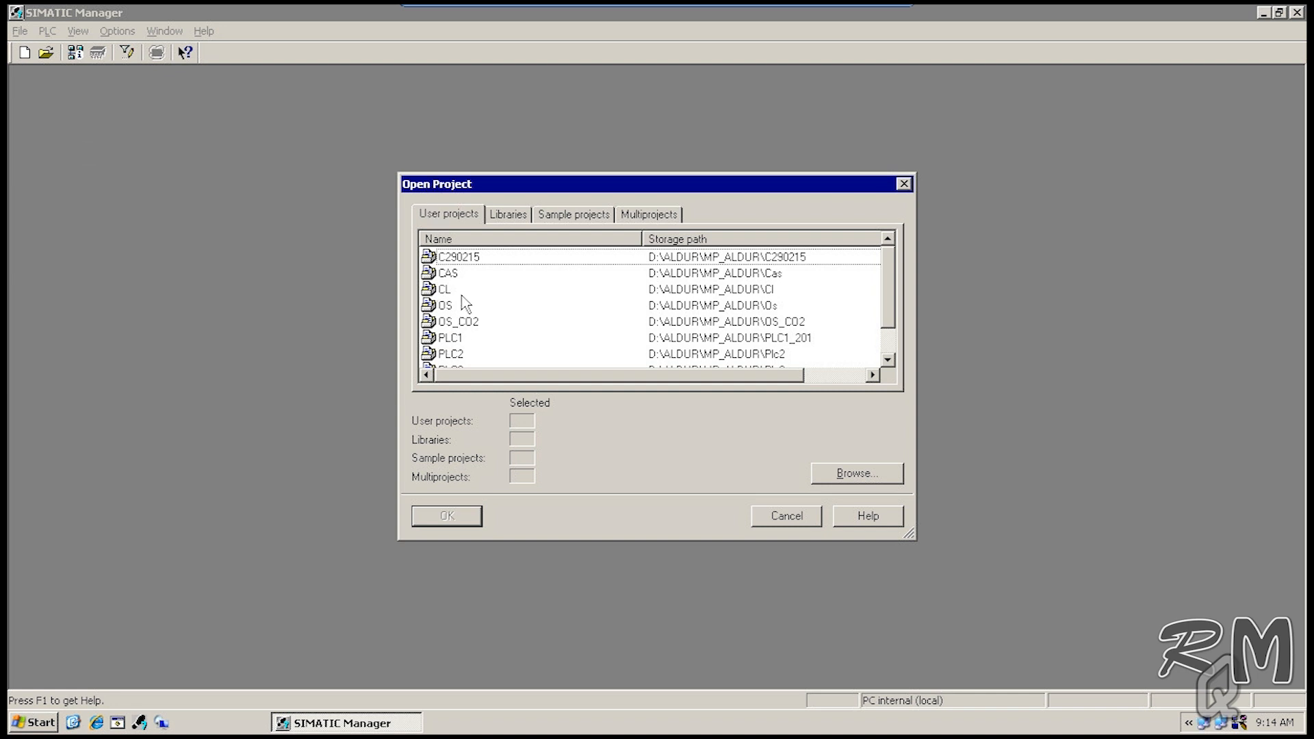
pyautogui.click(457, 257)
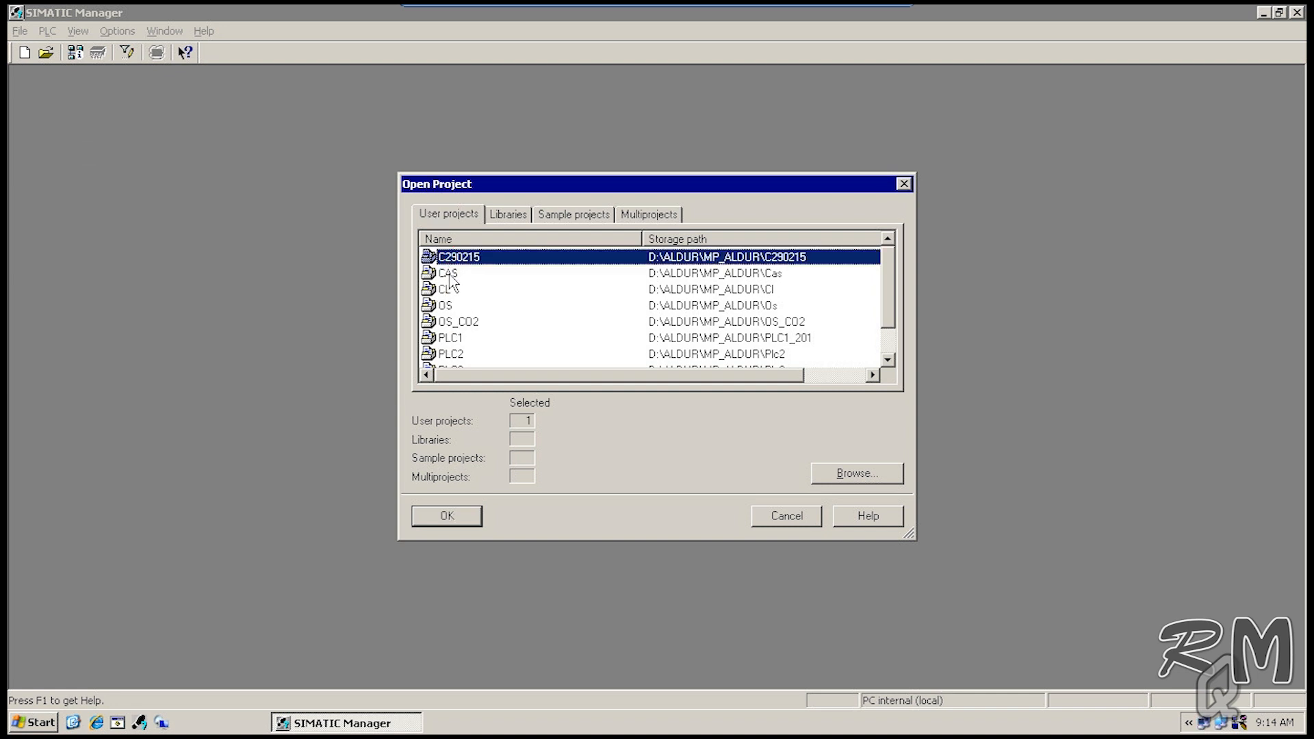
pyautogui.moveTo(470, 333)
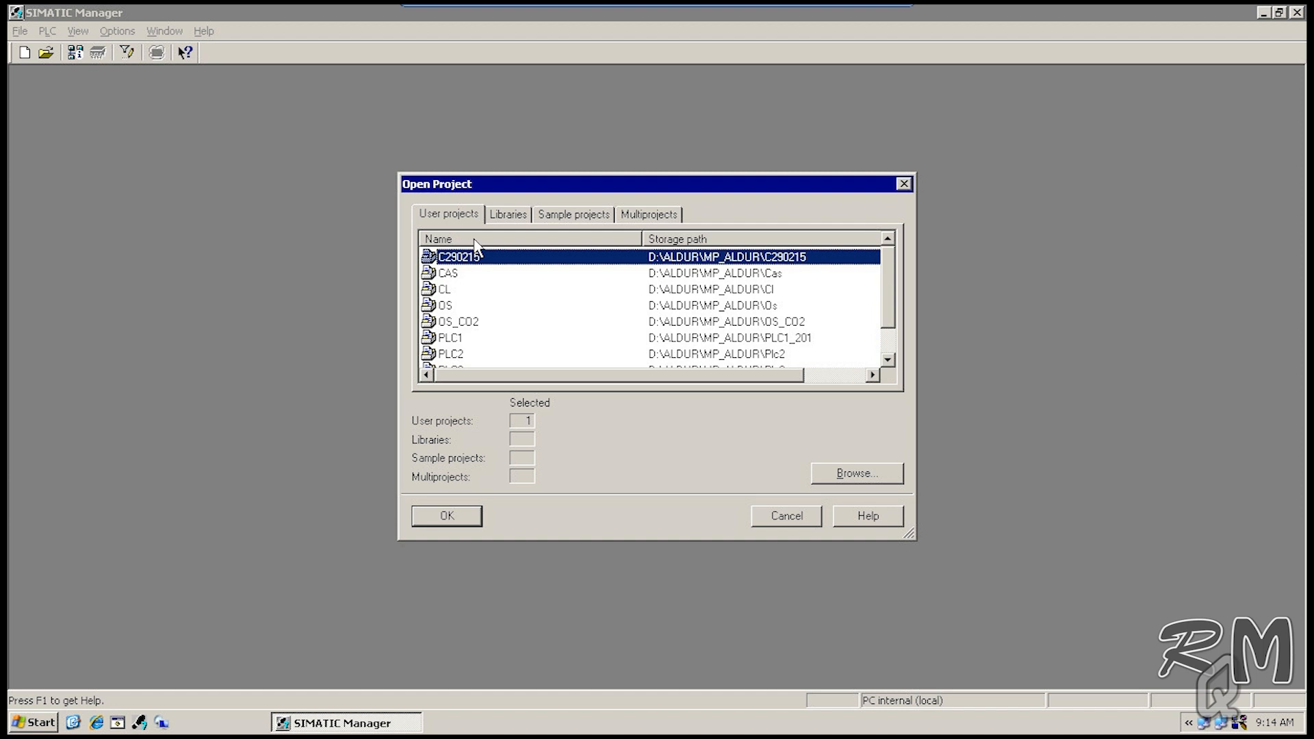
pyautogui.click(508, 214)
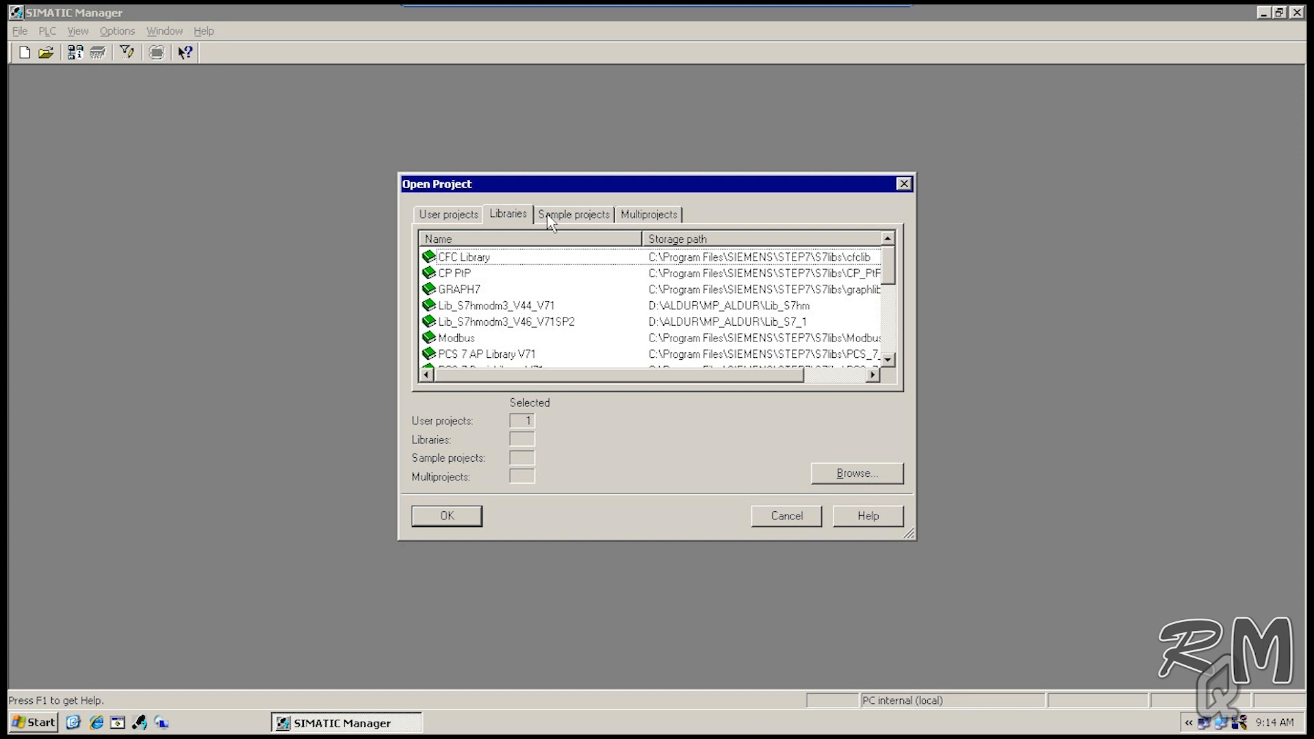
pyautogui.click(574, 214)
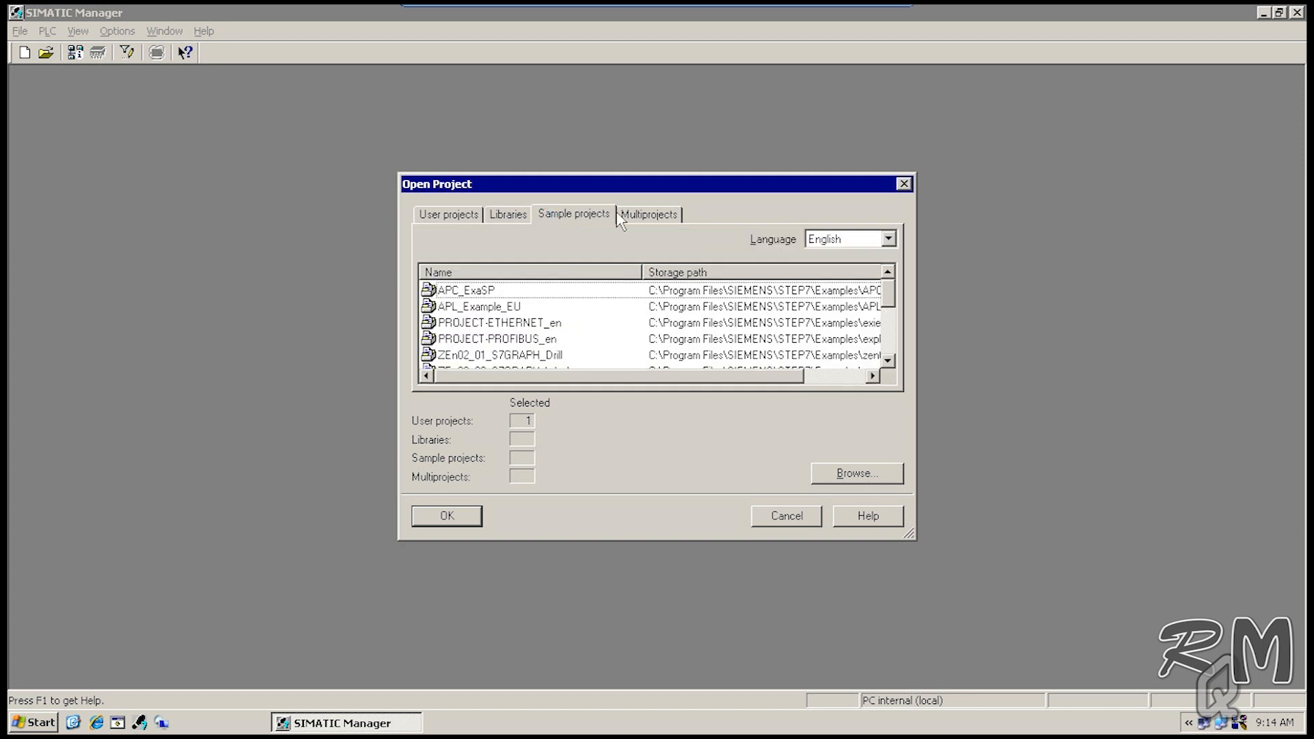
pyautogui.click(648, 213)
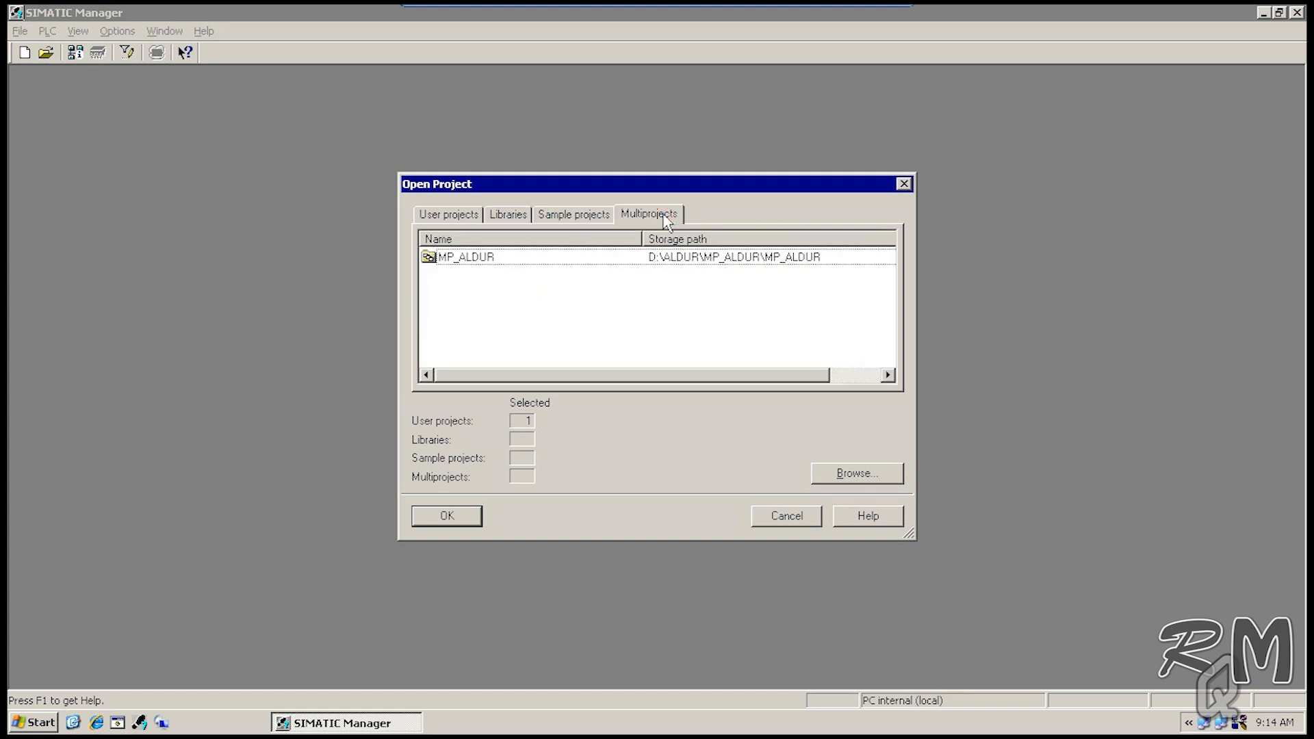
pyautogui.moveTo(589, 448)
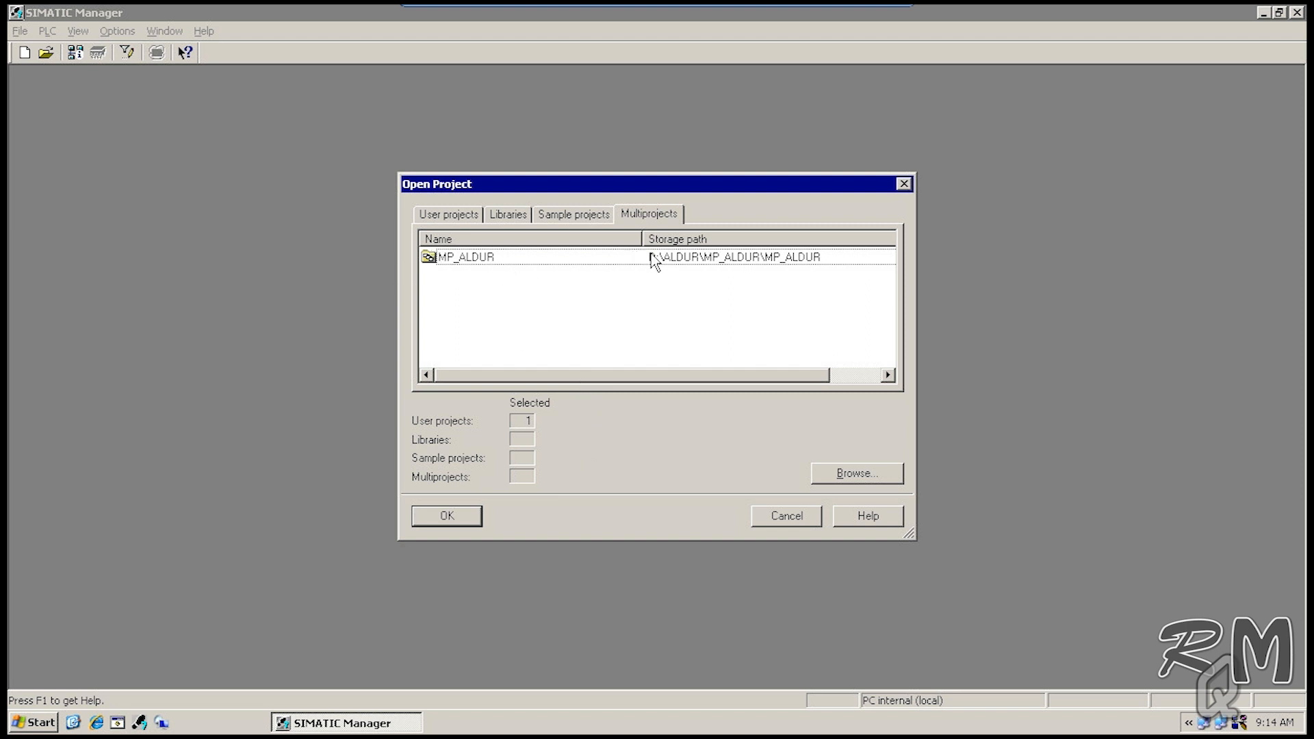
# Step: Open the MP_ALDUR multiproject from the Multiprojects tab
pyautogui.click(527, 256)
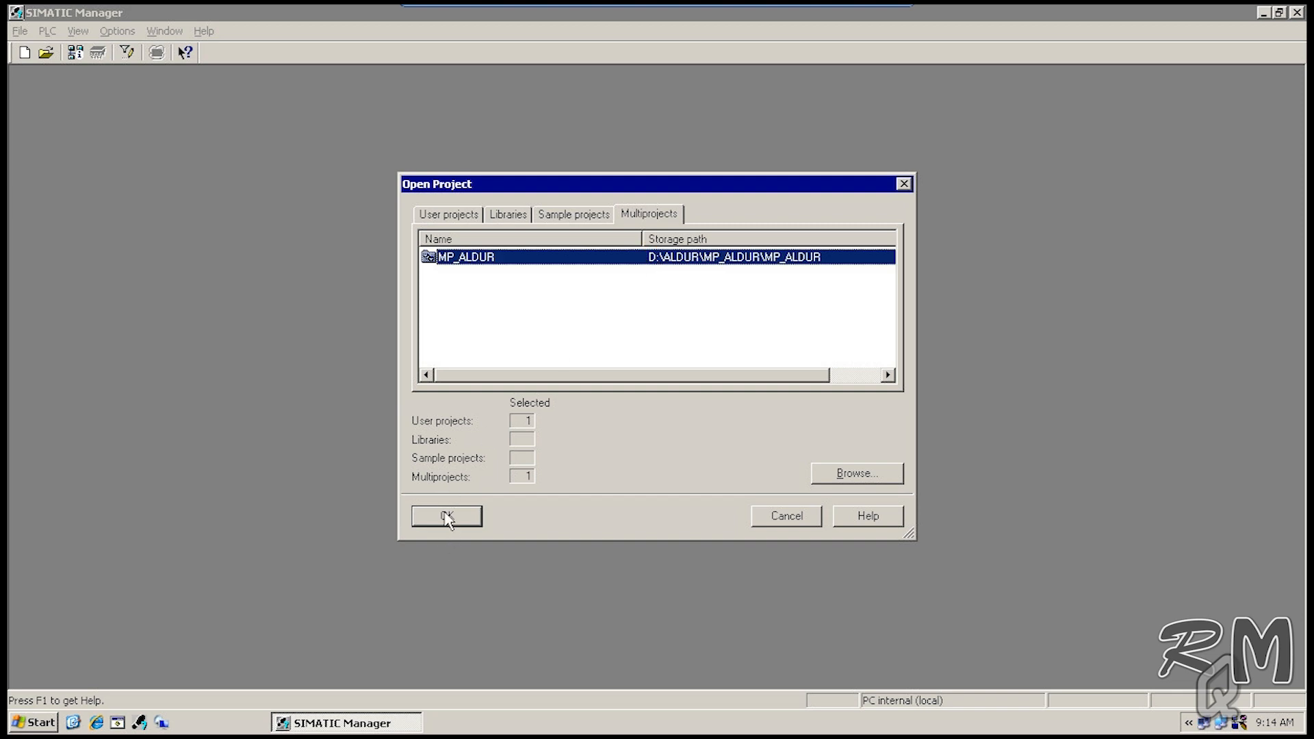
pyautogui.click(445, 515)
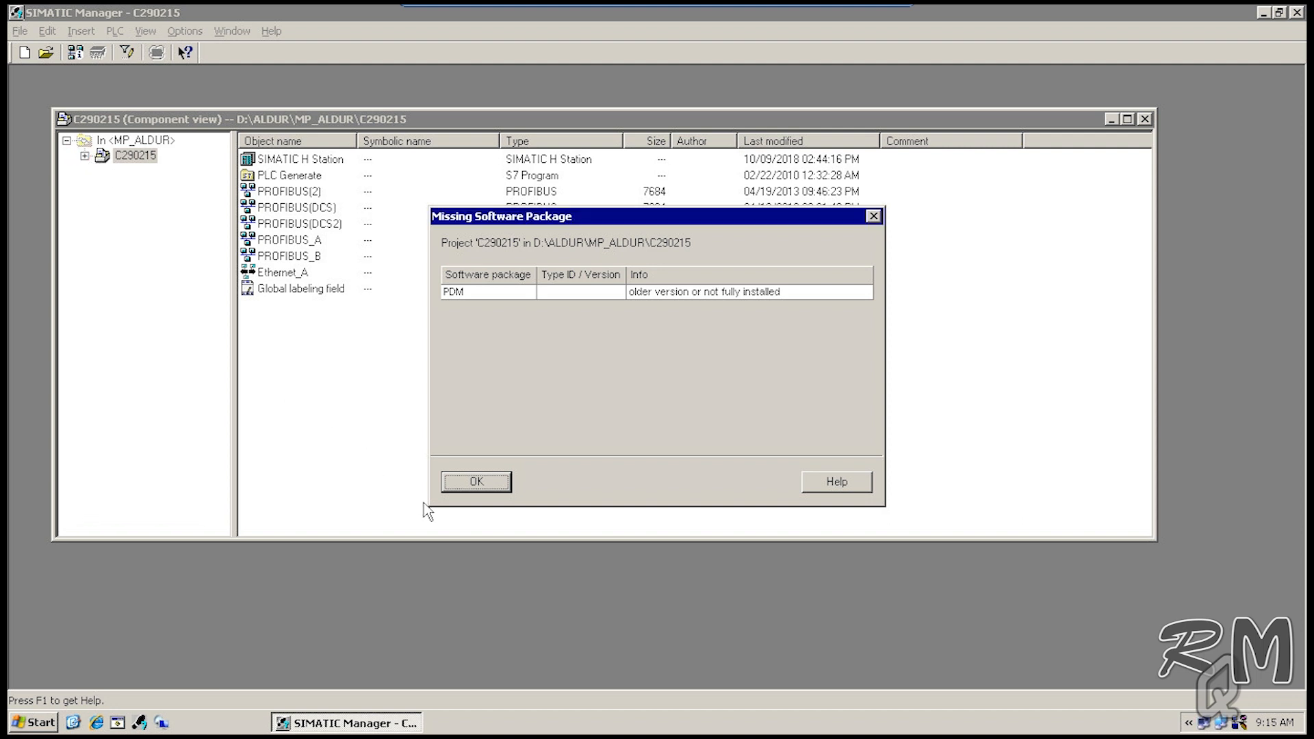
# Step: Dismiss the missing PDM package notice and expand MP_ALDUR in the Plant View tree
pyautogui.click(475, 481)
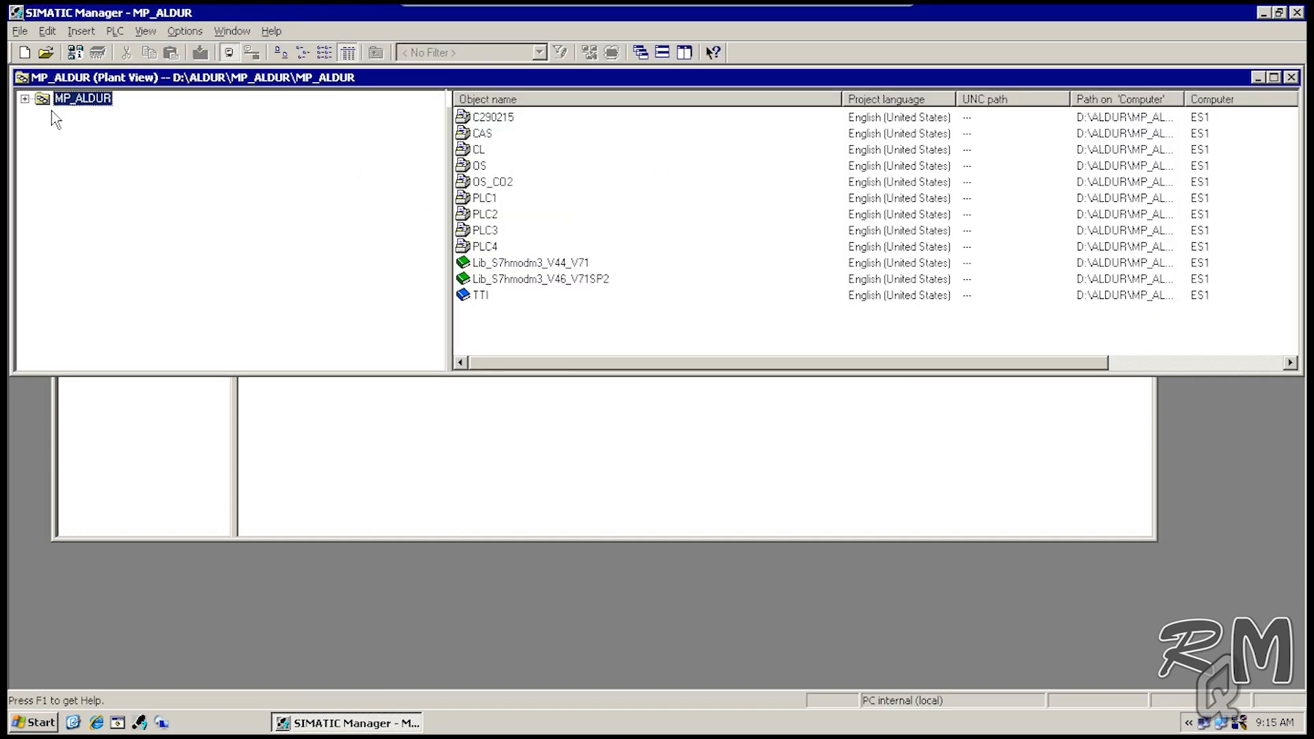
pyautogui.click(25, 98)
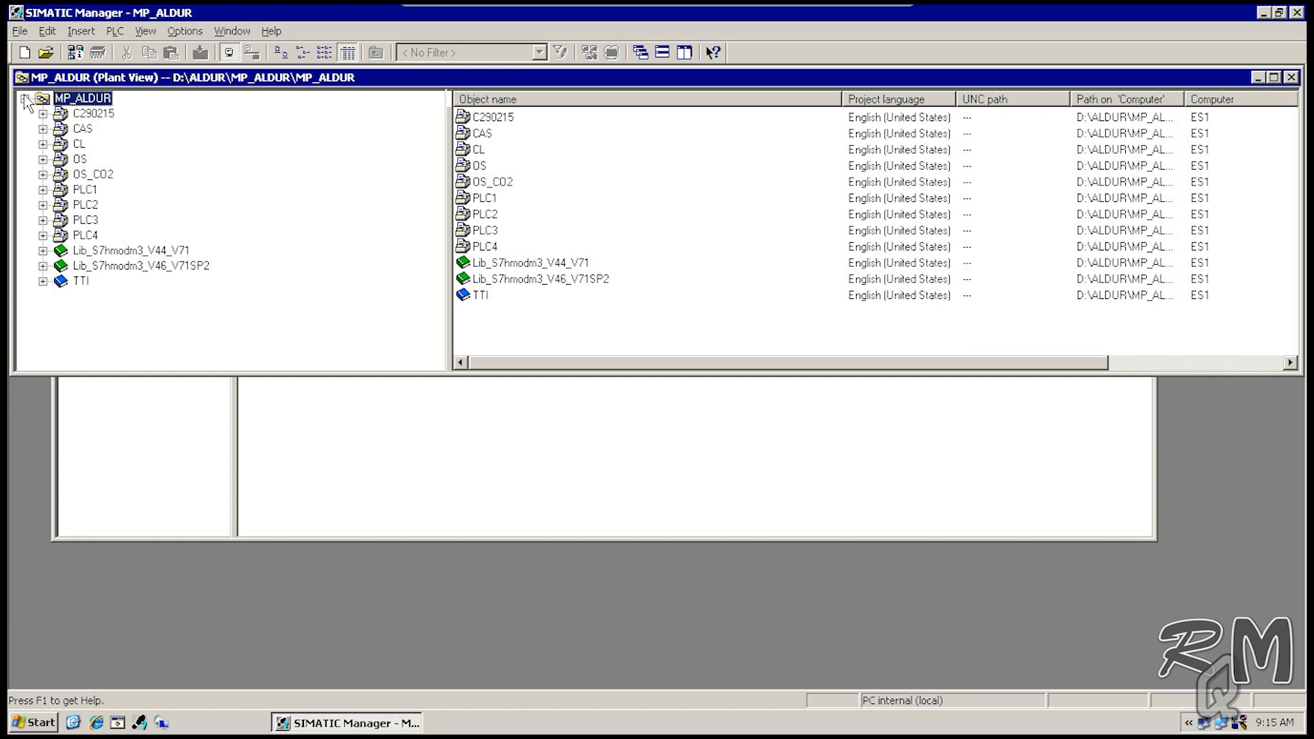
pyautogui.doubleClick(493, 116)
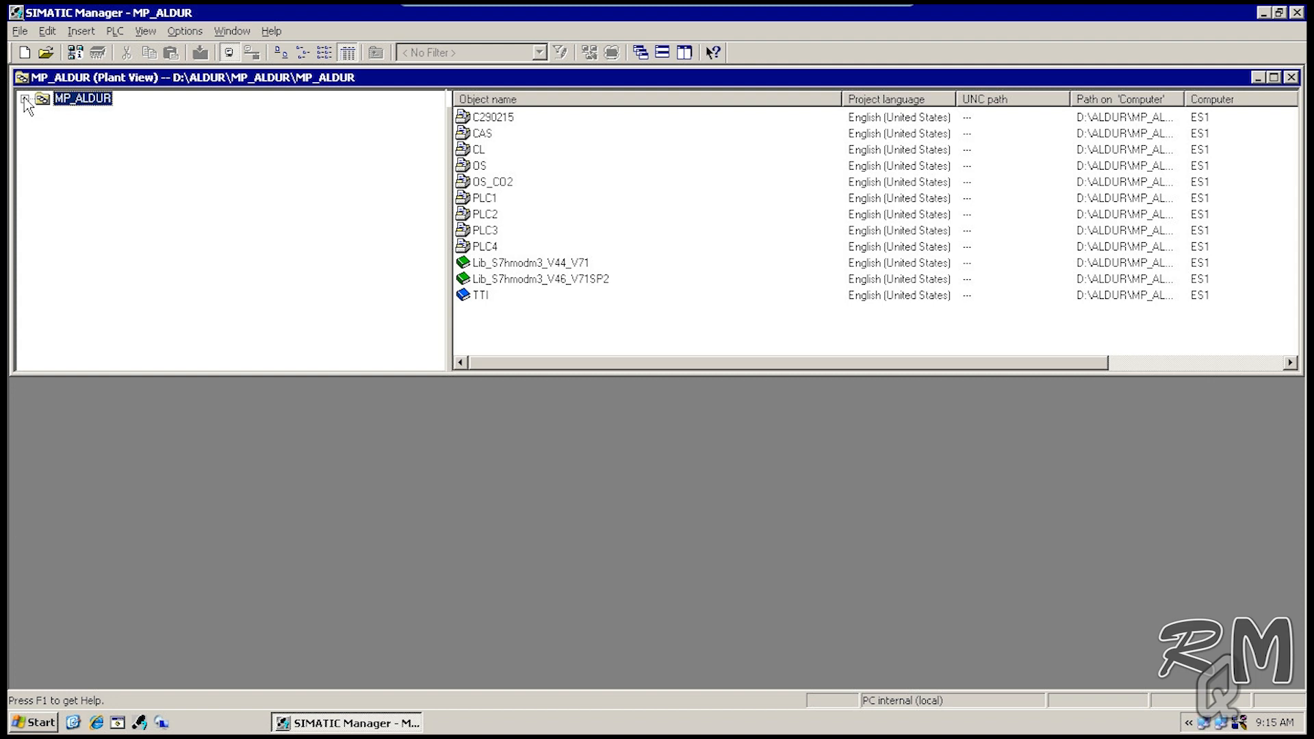
pyautogui.click(27, 98)
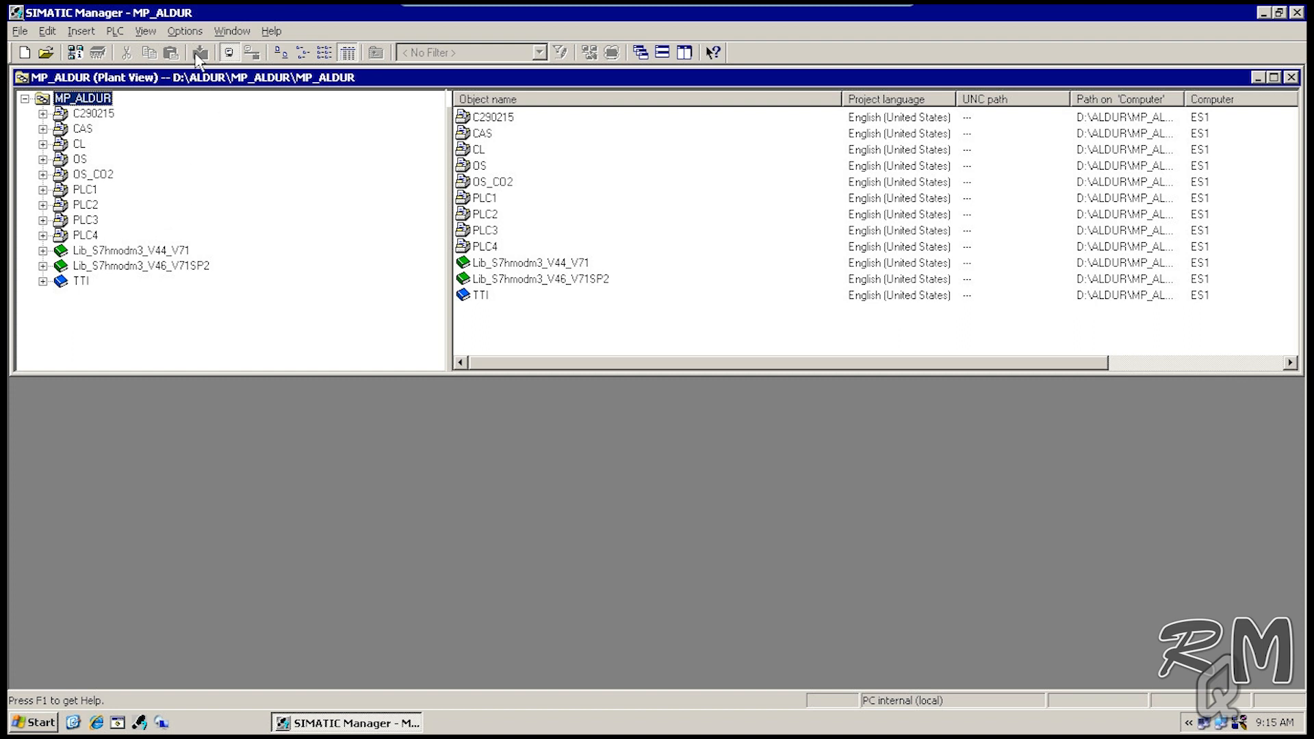
# Step: Open MP_ALDUR's Component view and arrange it horizontally with the plant view
pyautogui.click(145, 31)
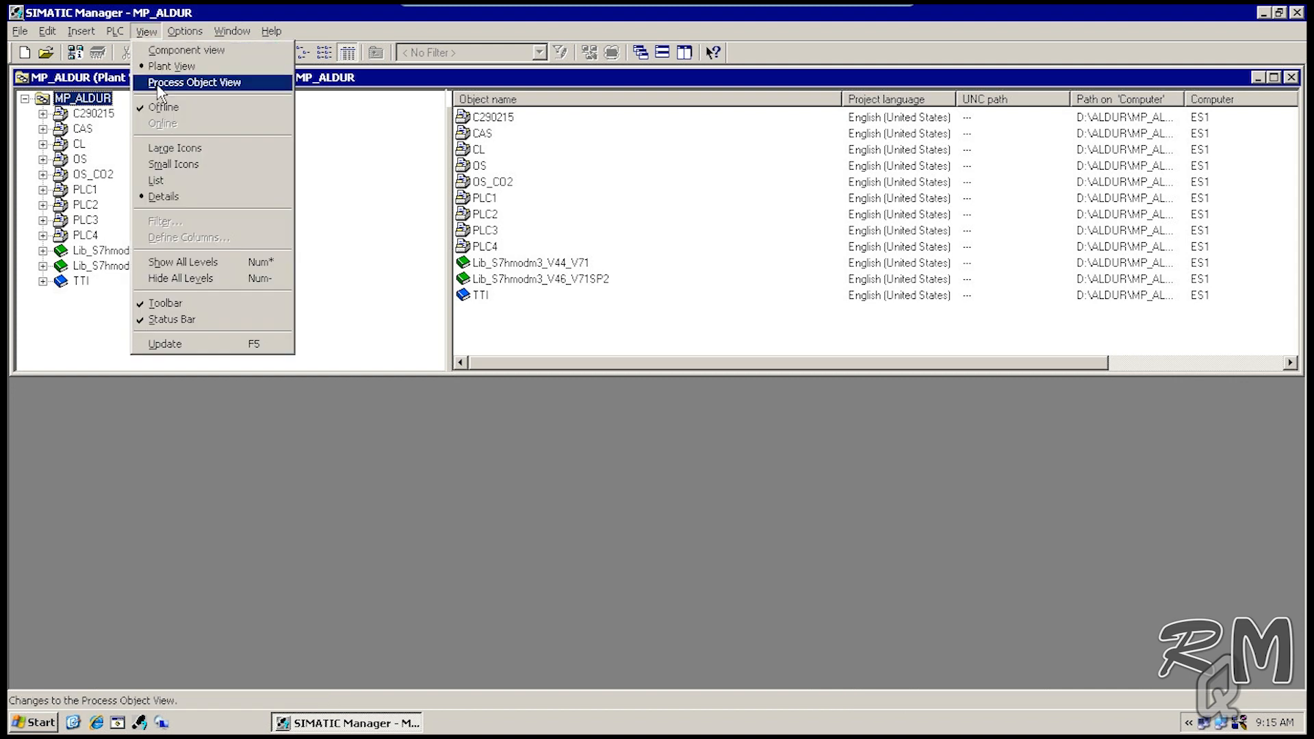
pyautogui.click(194, 82)
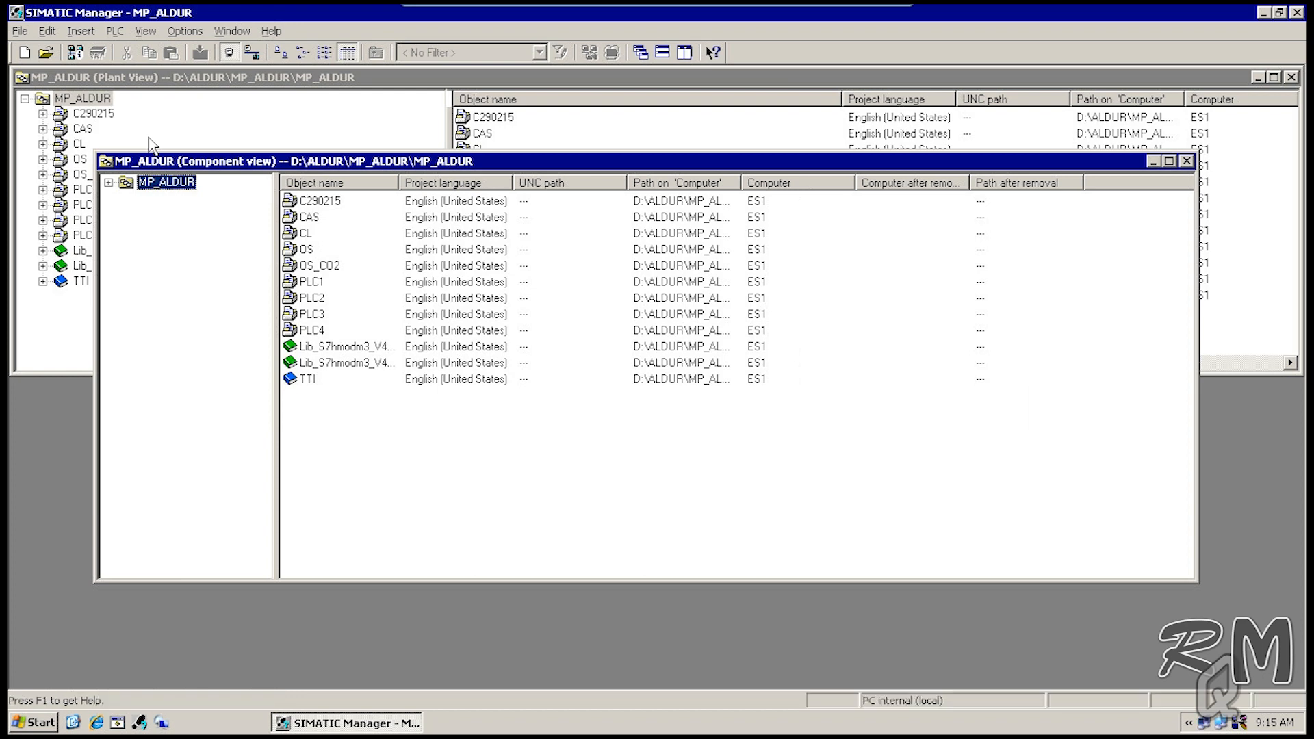
pyautogui.moveTo(661, 52)
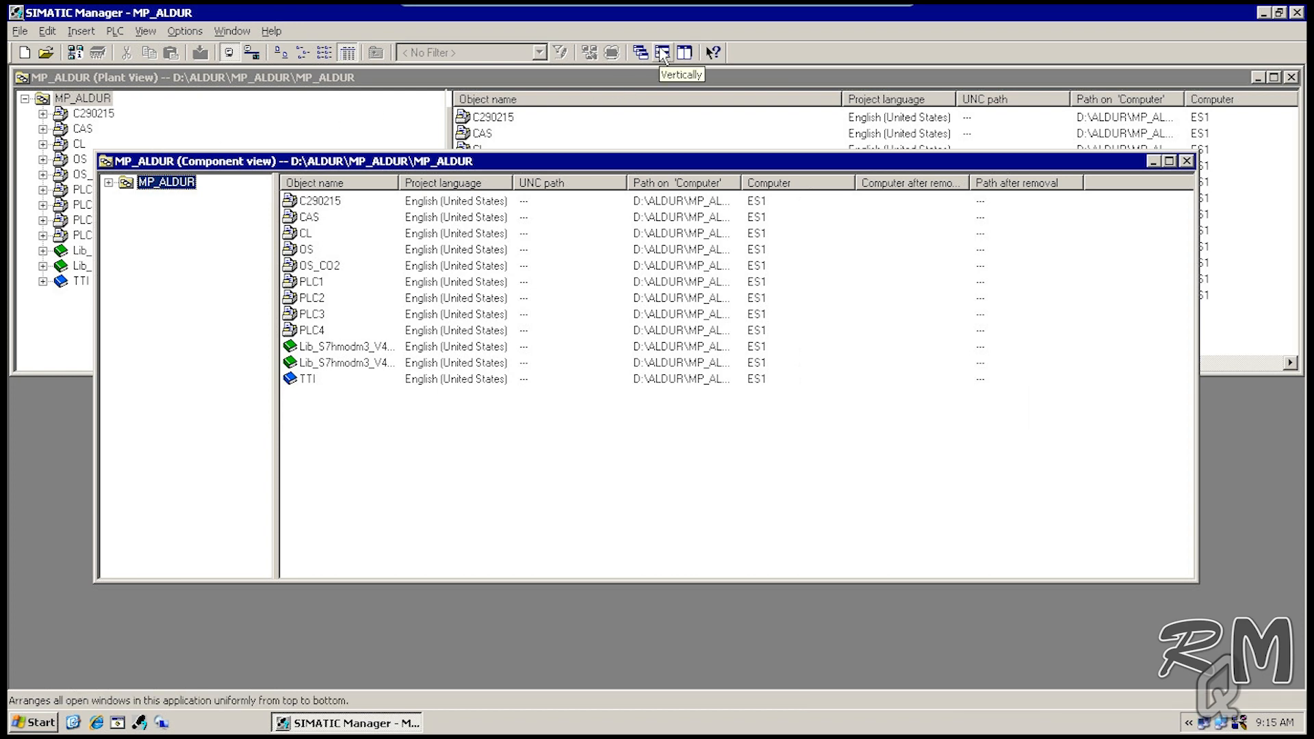
pyautogui.click(663, 52)
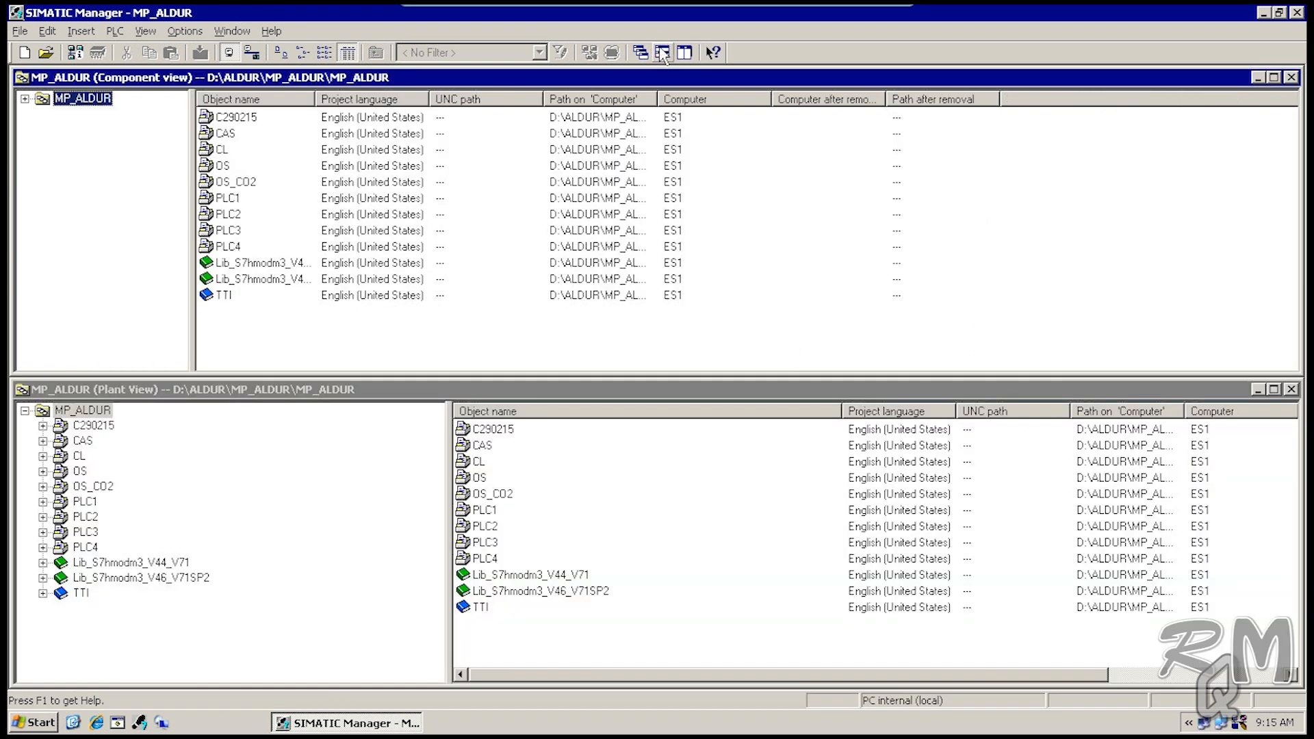